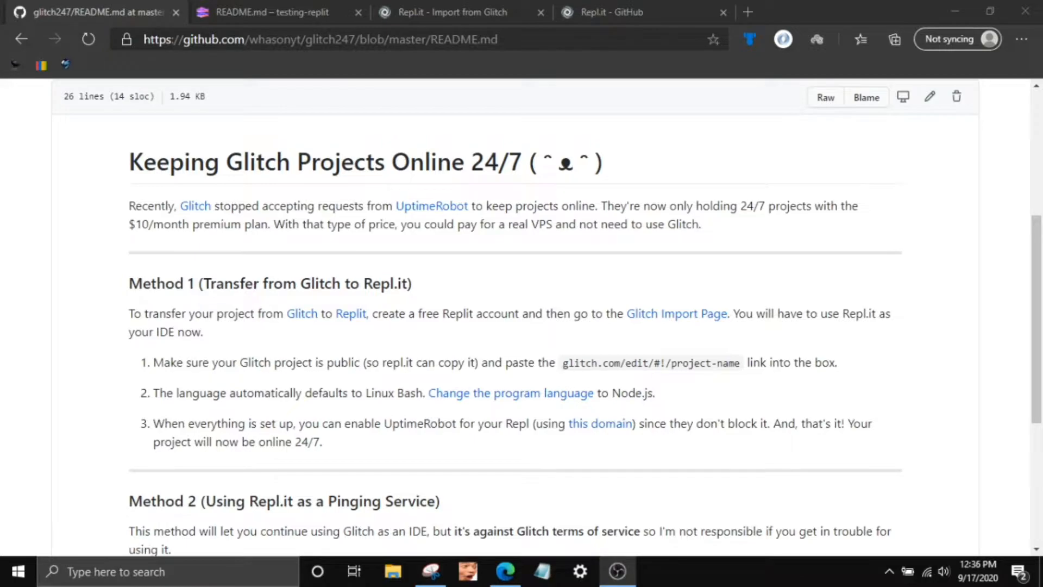
- Scroll through the current page before switching over to Glitch
left_click(505, 570)
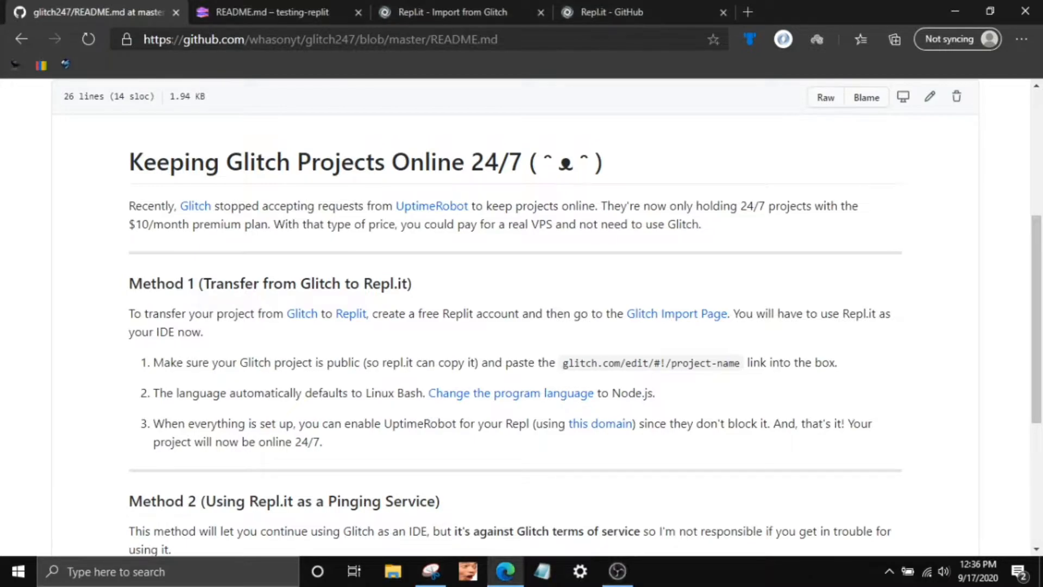
mouse_move(509, 308)
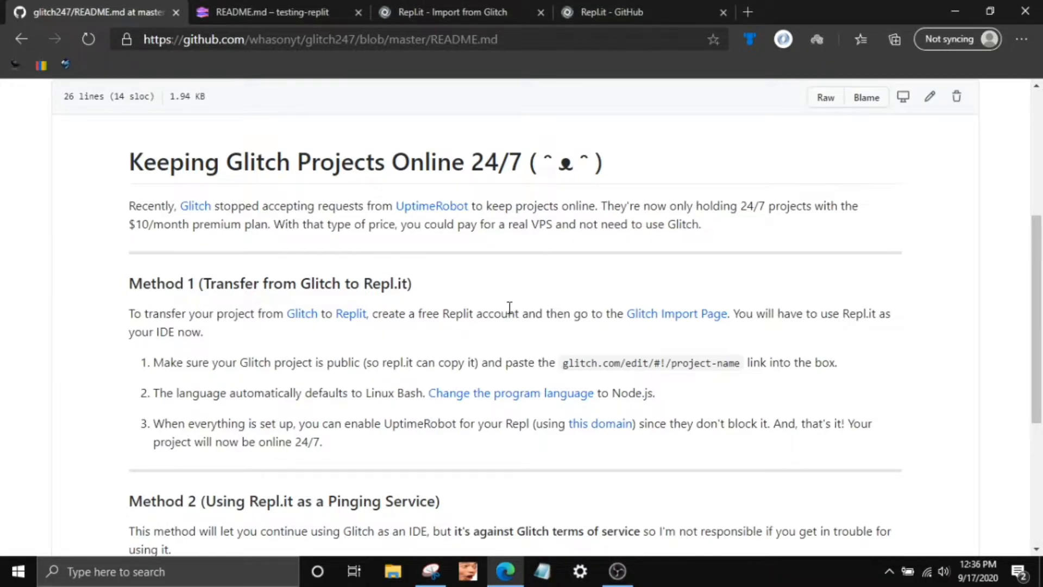
scroll("up", 3)
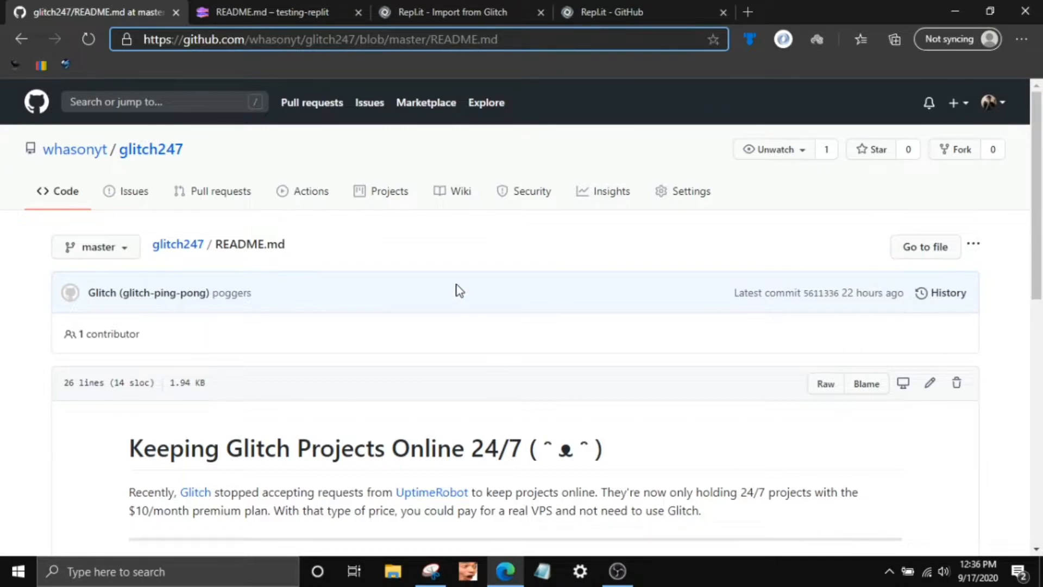
scroll("down", 3)
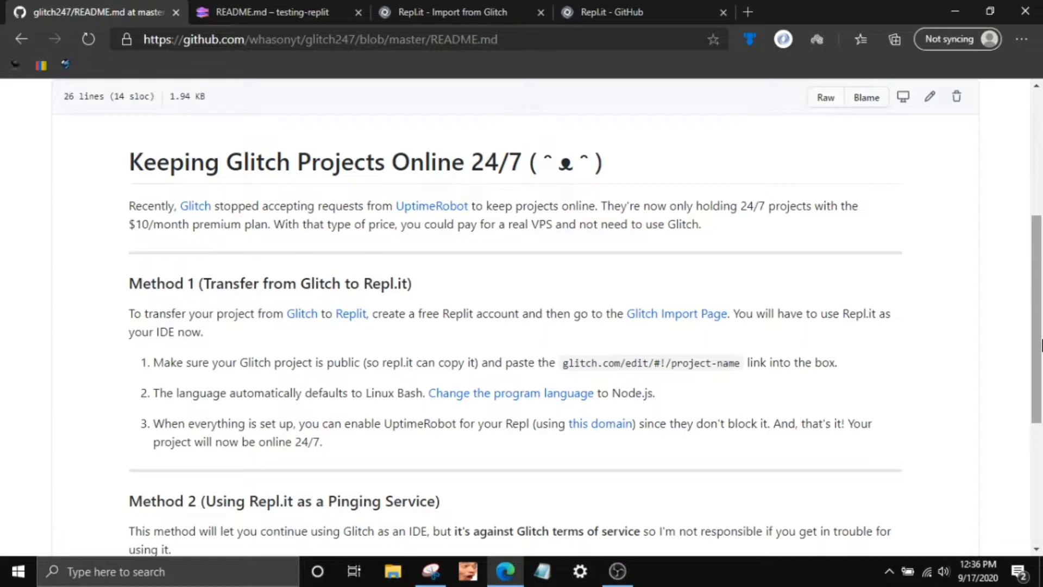
mouse_move(596, 351)
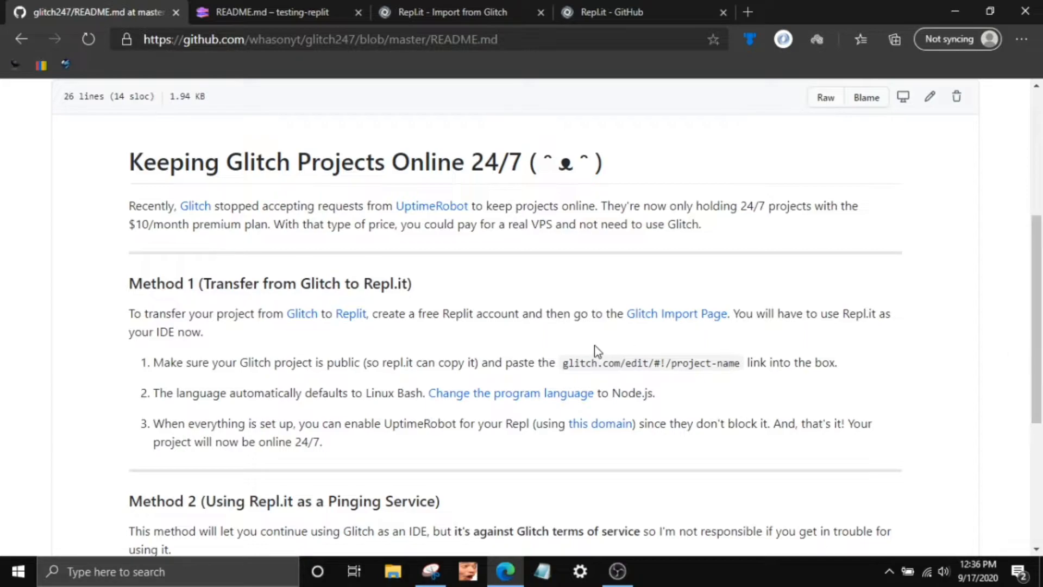
mouse_move(508, 345)
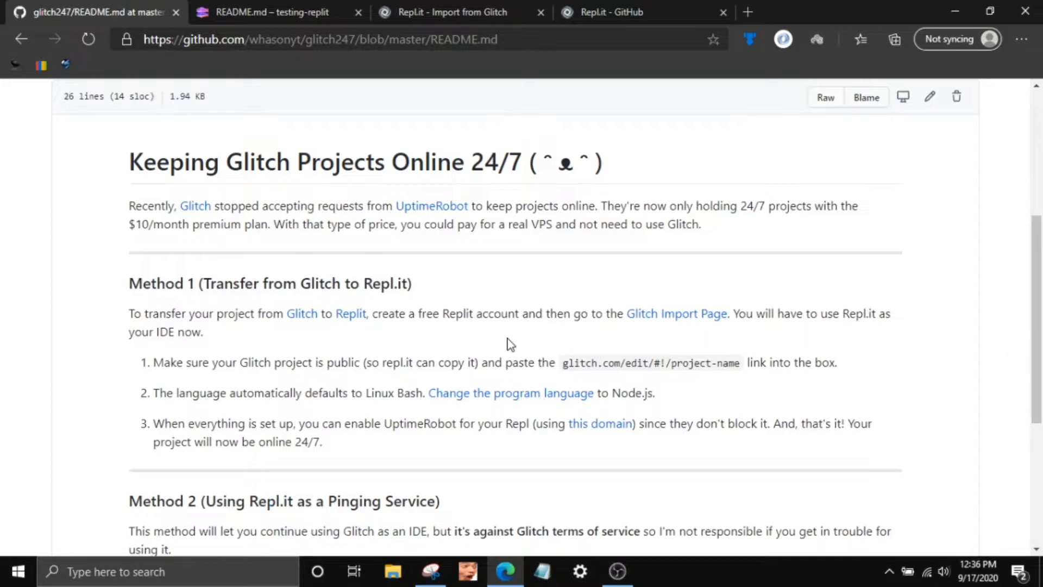
mouse_move(280, 12)
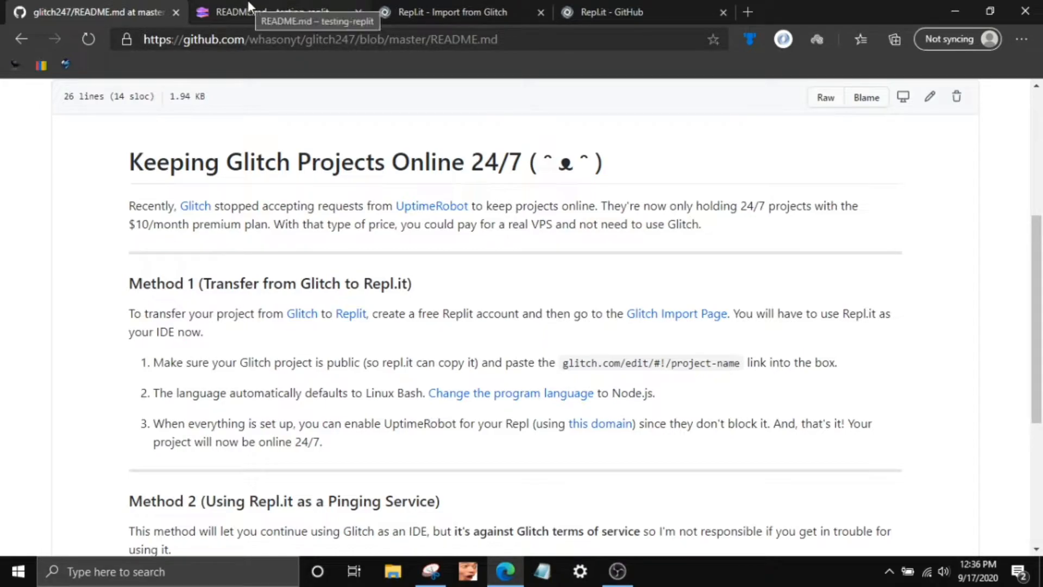
- In the testing-replit Glitch project, confirm 'Make This Project Private' is unchecked
left_click(279, 12)
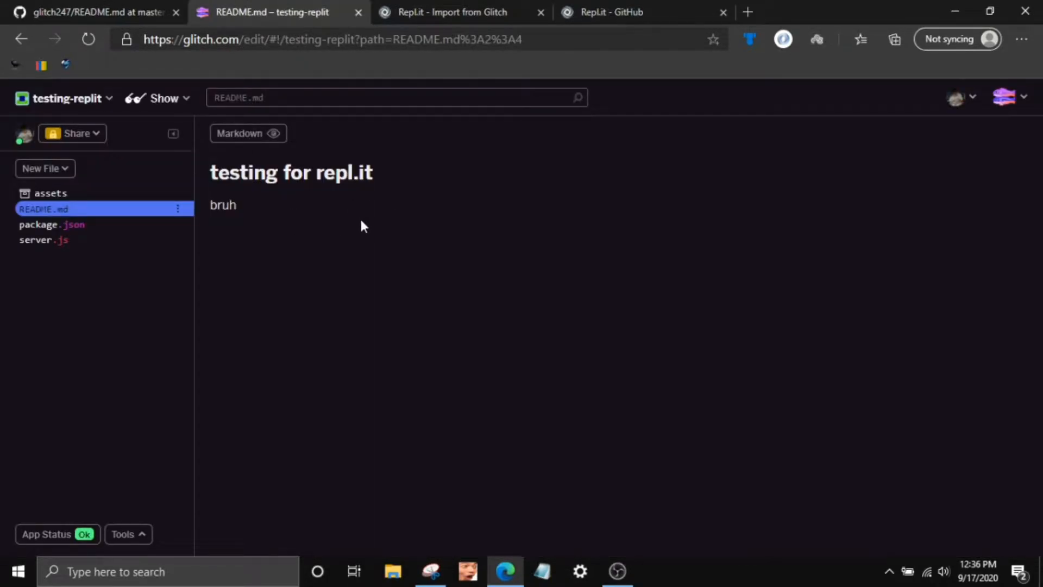
mouse_move(66, 97)
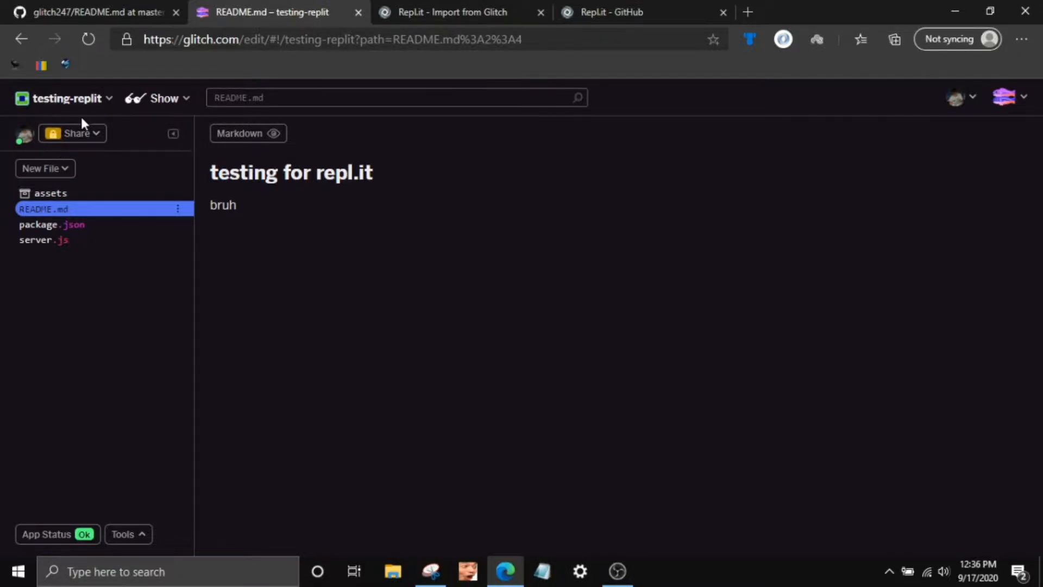
left_click(69, 98)
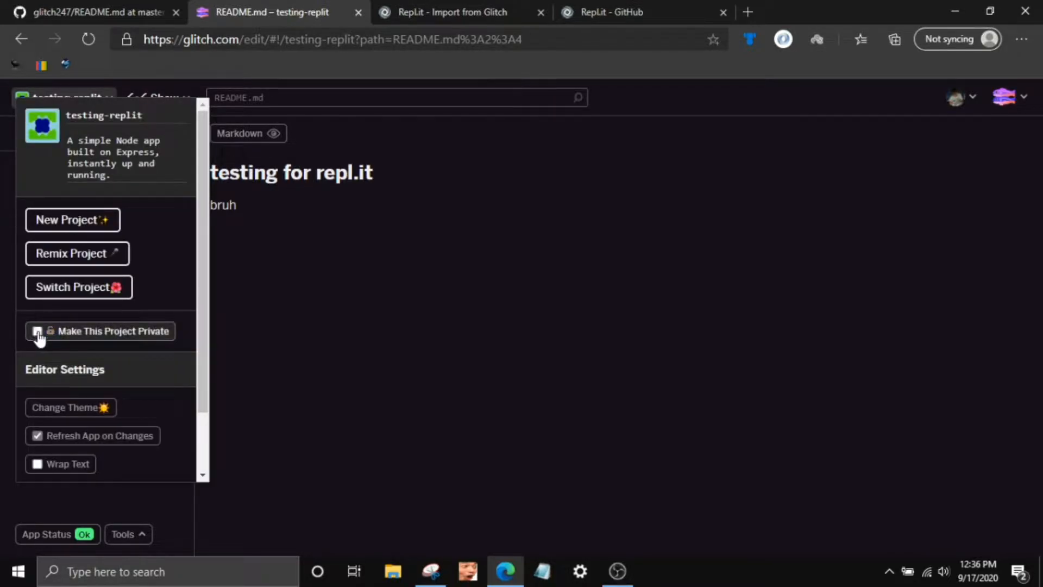
left_click(67, 98)
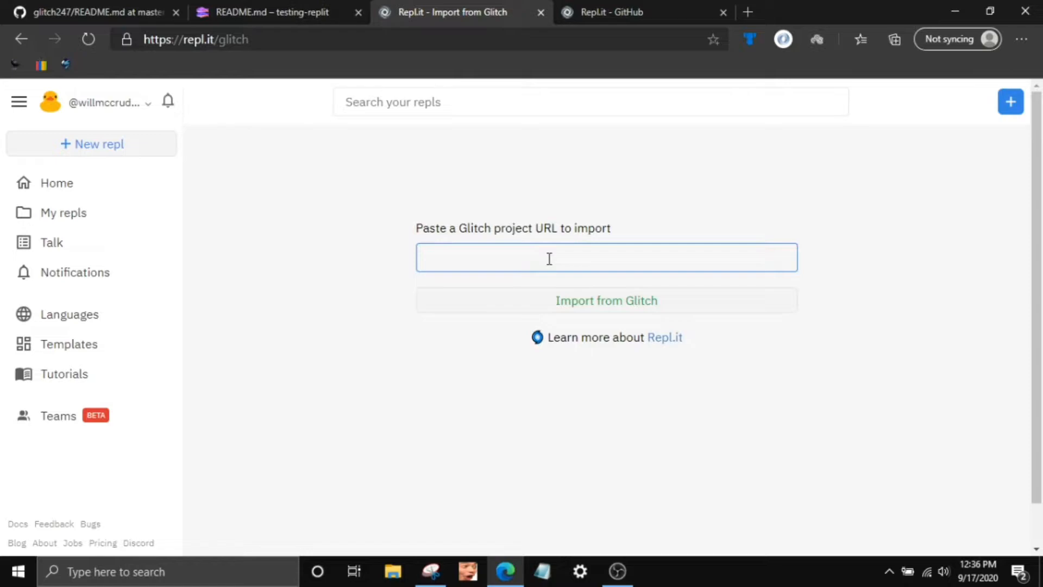
mouse_move(279, 76)
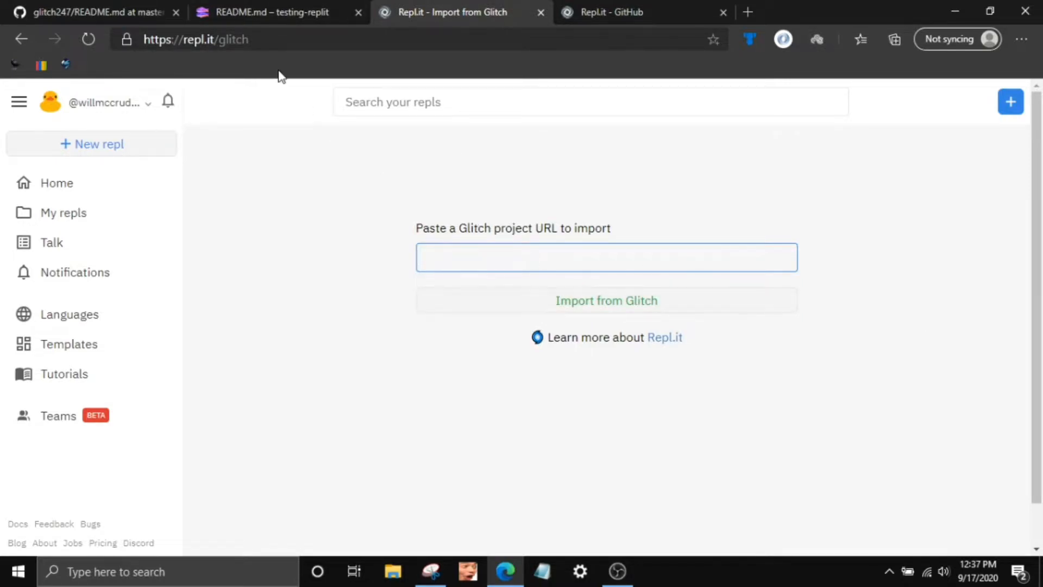
type("https://glitch.com/edit/#!/testing-replit")
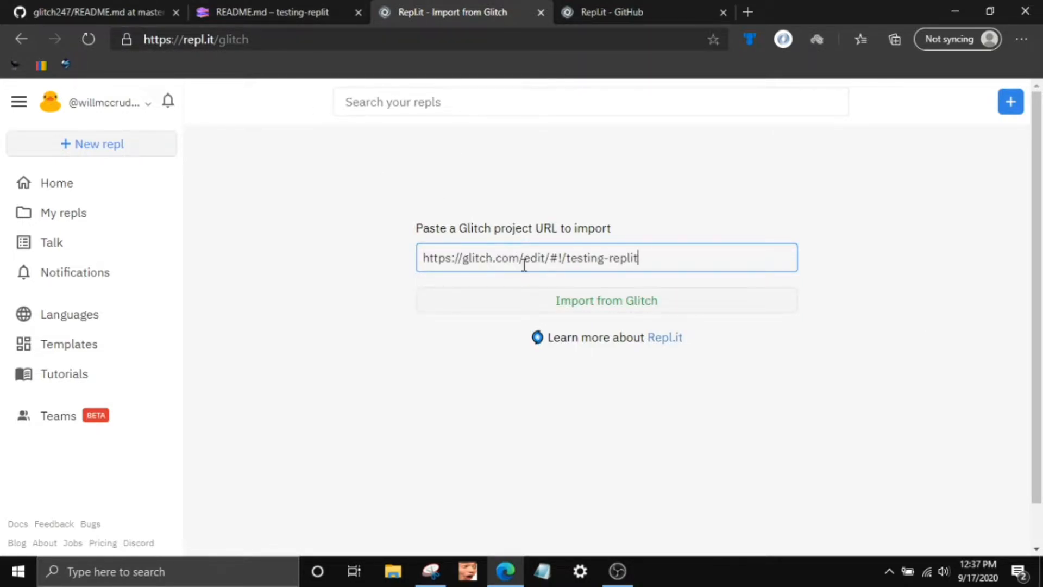
left_click(273, 12)
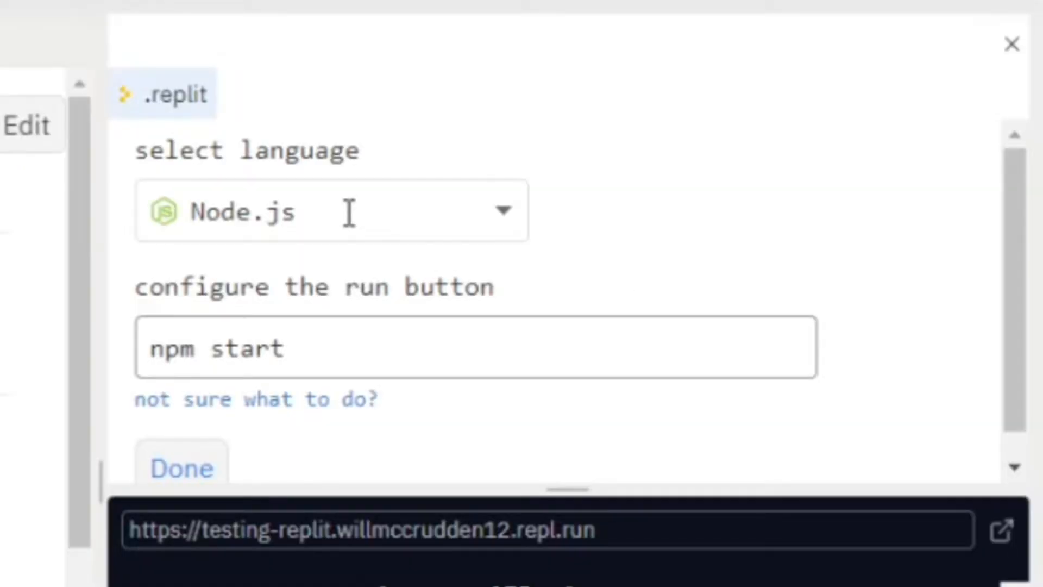
- Choose Node.js as the language, keep 'npm start' as run command, and confirm
left_click(330, 211)
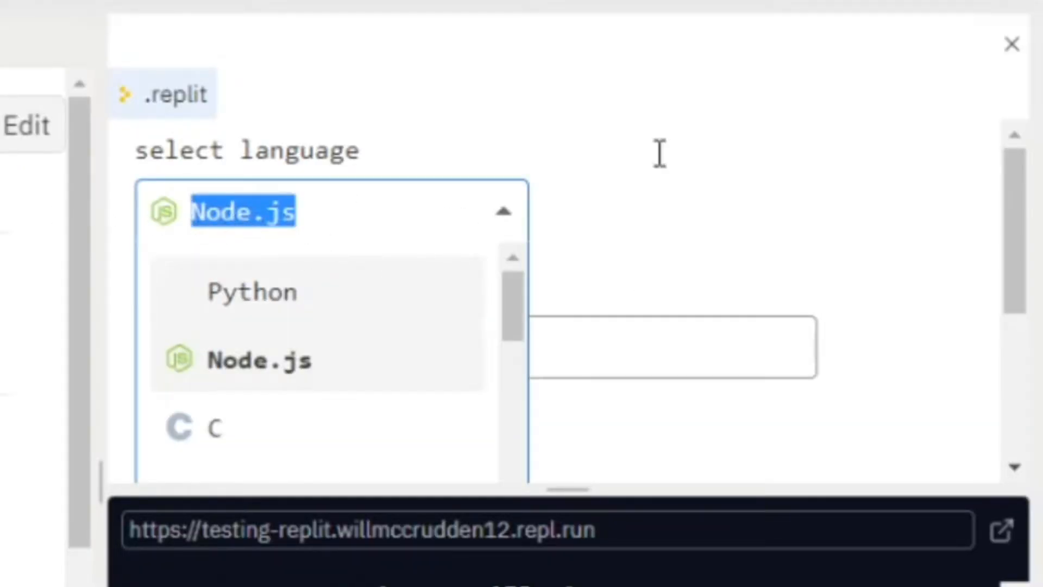
left_click(258, 360)
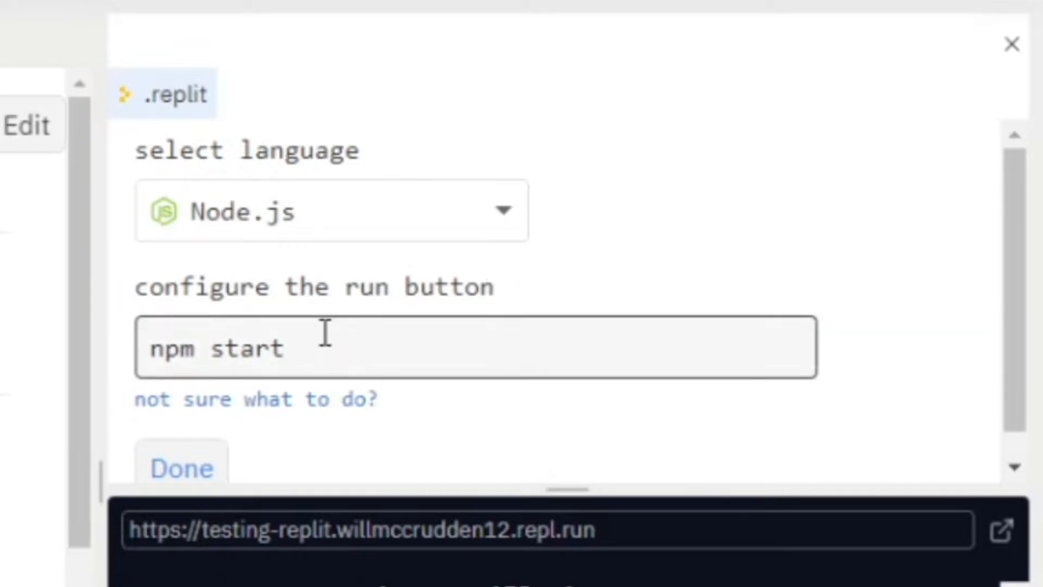
mouse_move(369, 349)
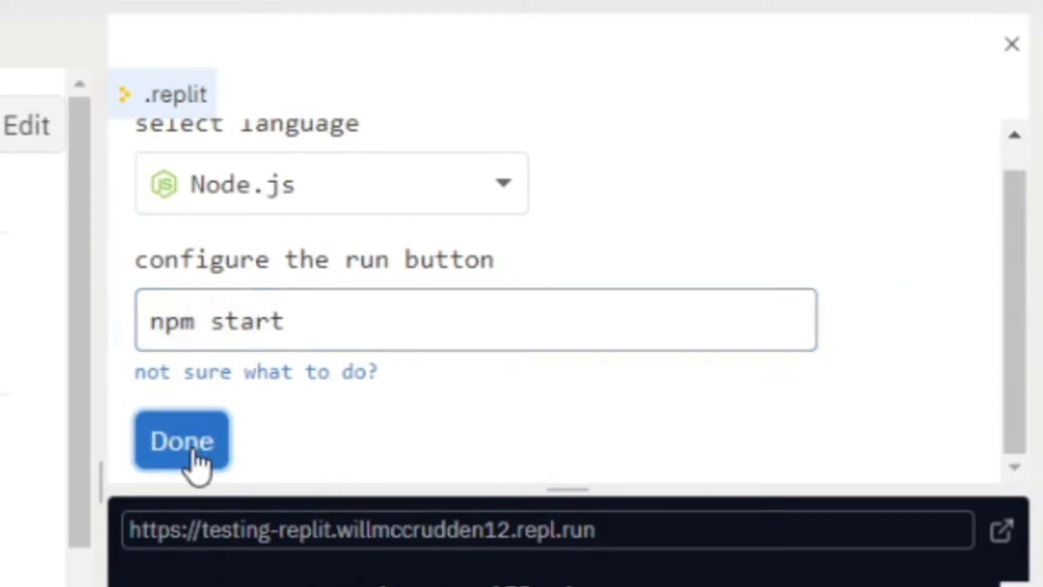
left_click(181, 440)
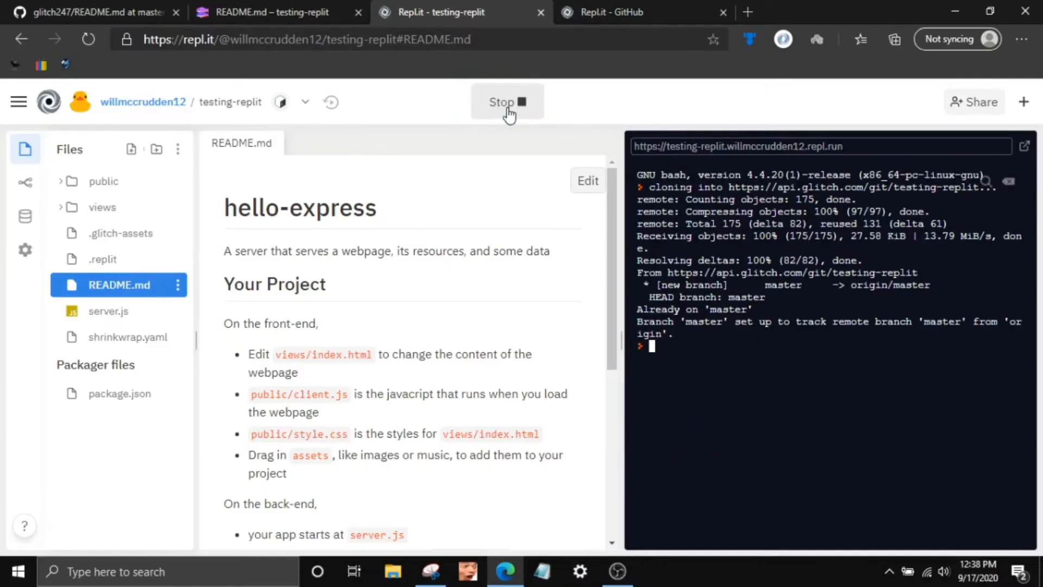
- Run the imported Node app so it serves the 'A Dream of the Future' page
left_click(505, 103)
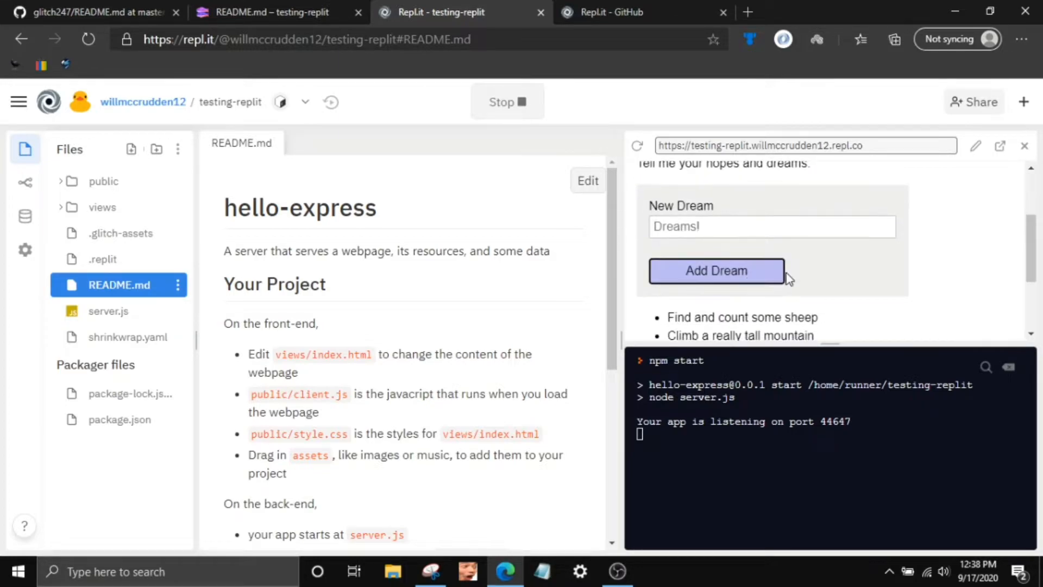
mouse_move(810, 306)
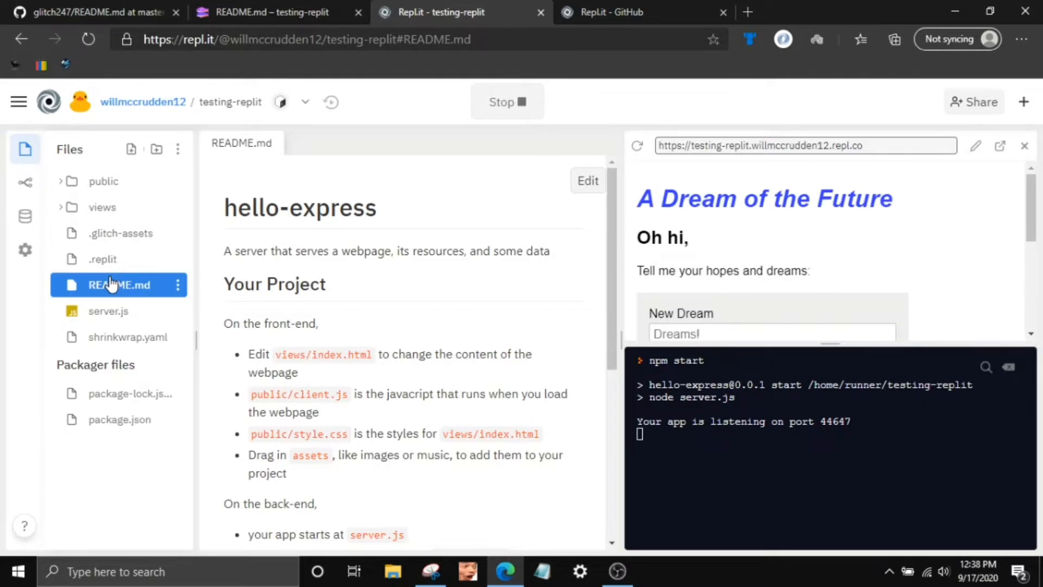
left_click(108, 310)
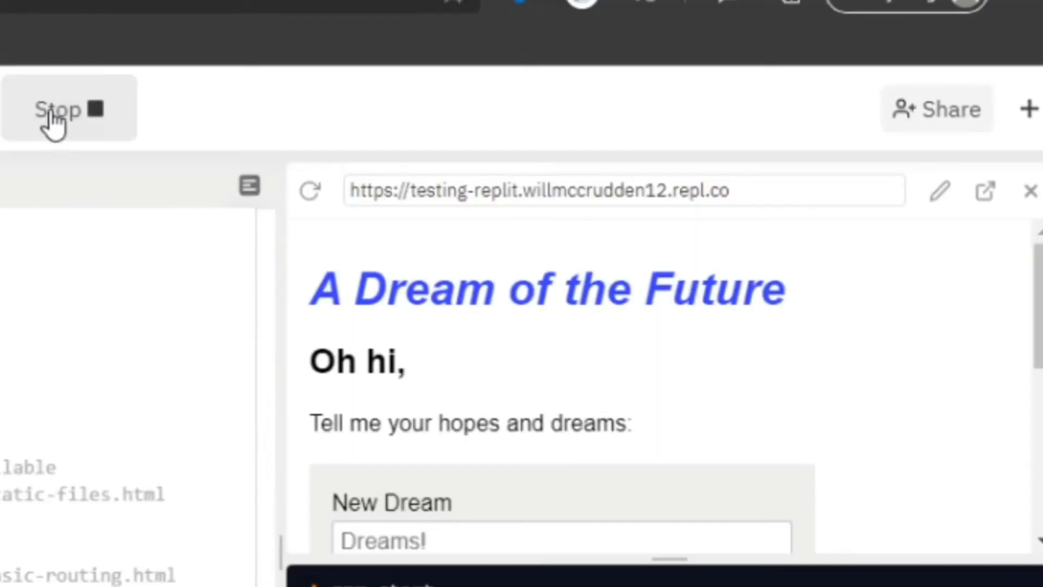
- Stop the running app and start it again
left_click(60, 109)
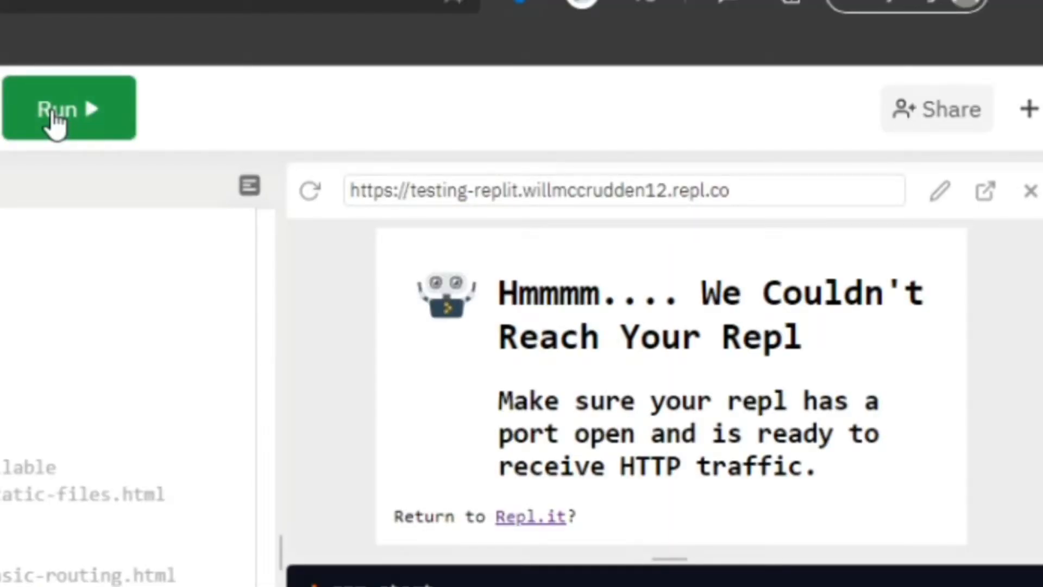
left_click(57, 109)
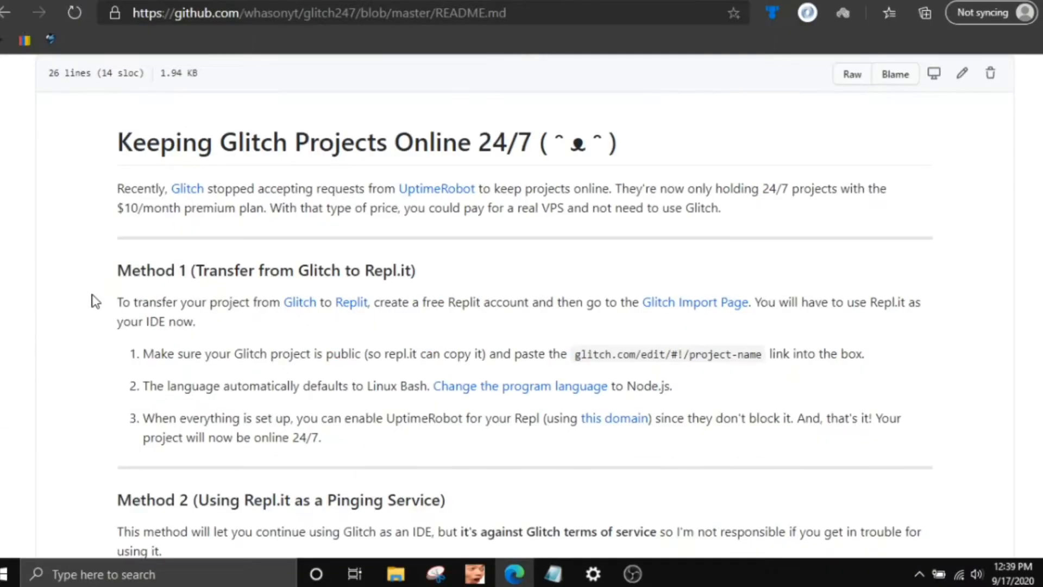
mouse_move(104, 326)
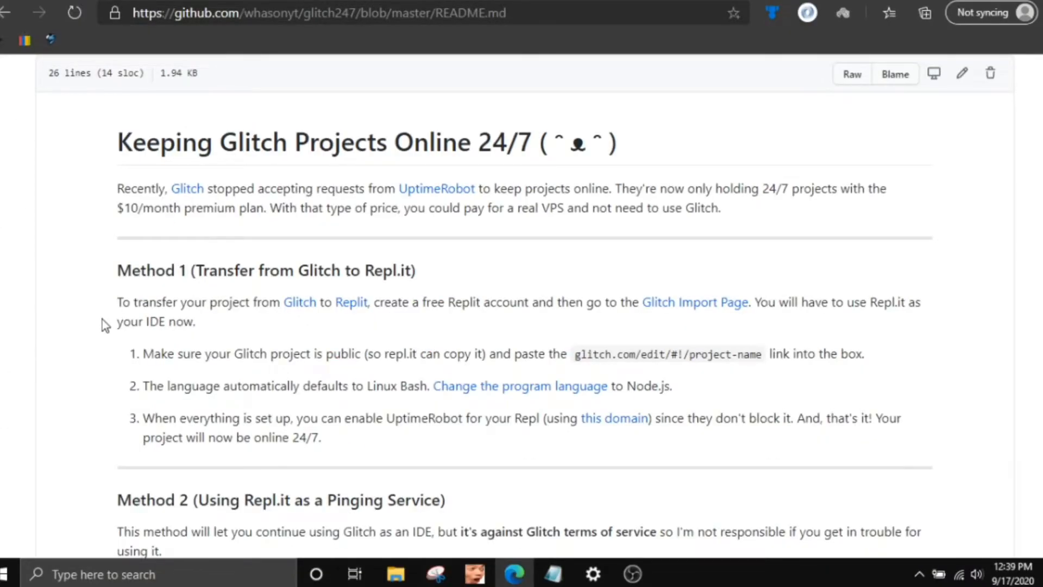
- Scroll the glitch247 README down to Method 2, Repl.it as a pinging service
scroll("down", 3)
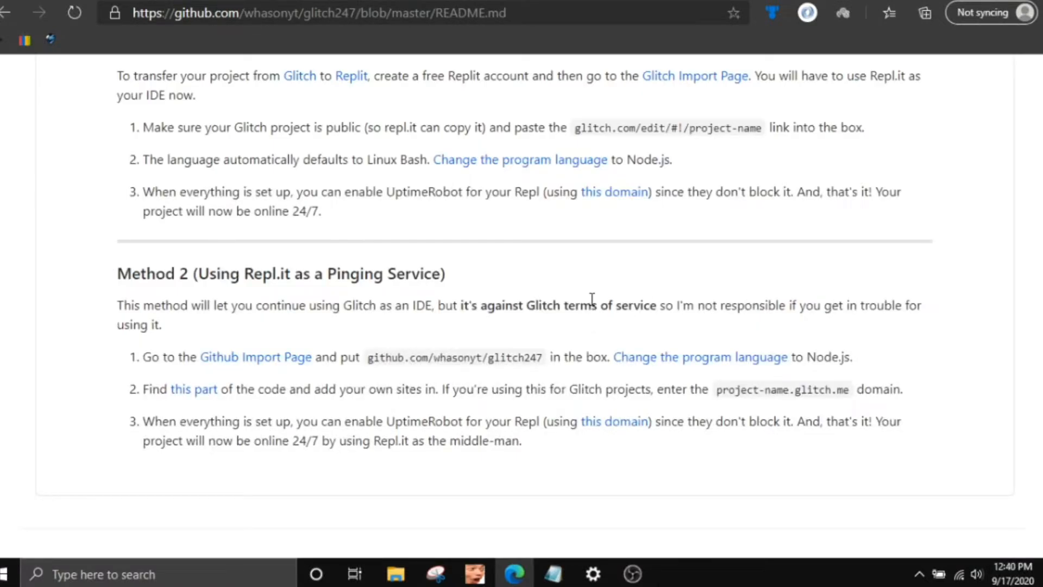
mouse_move(591, 333)
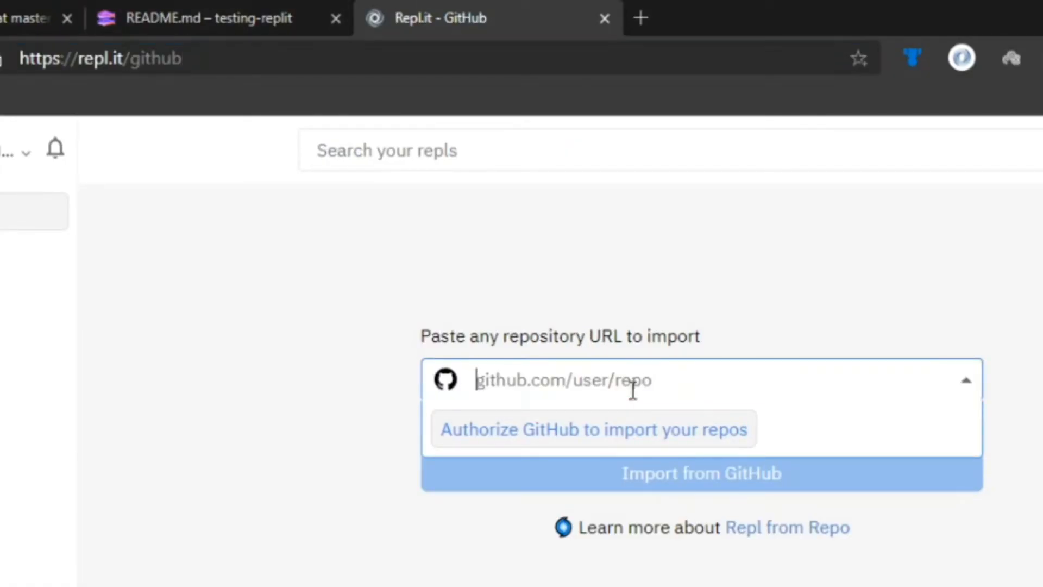
- Import the whasonyt/glitch247 GitHub repository into a new Node.js repl running npm start
type("whasonyt/glitch247")
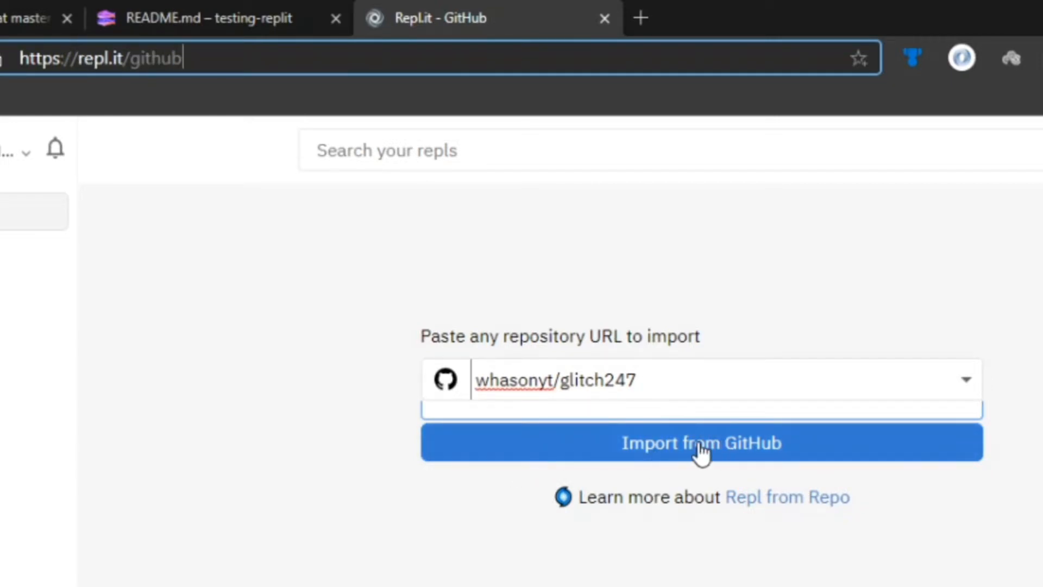
left_click(701, 442)
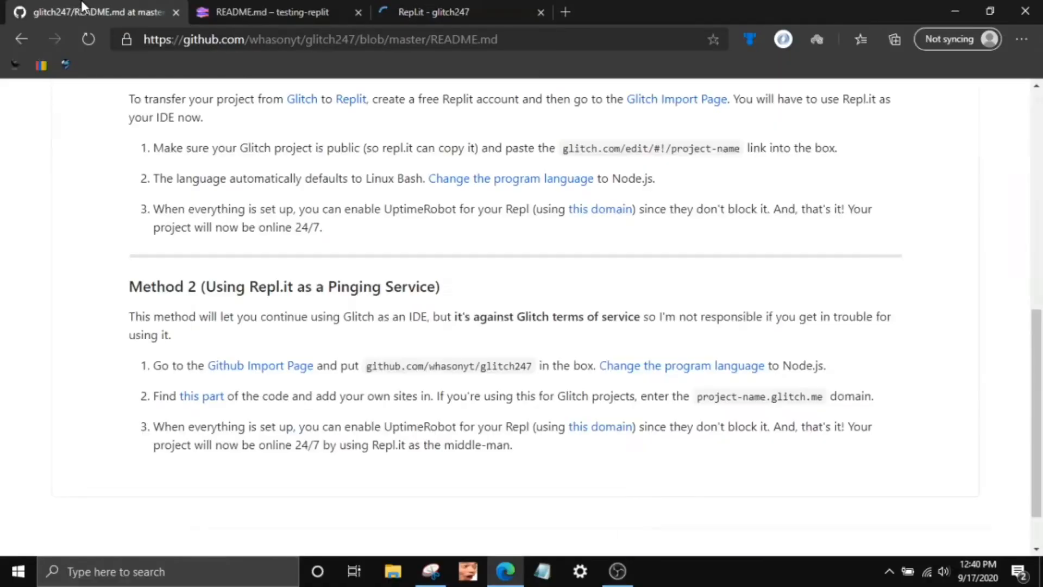
left_click(399, 39)
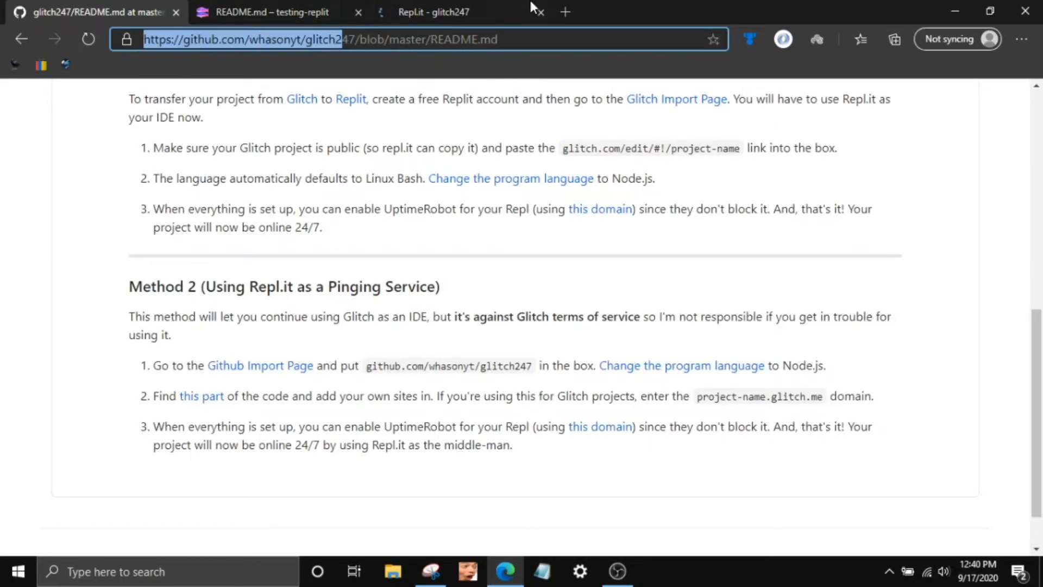
left_click(432, 12)
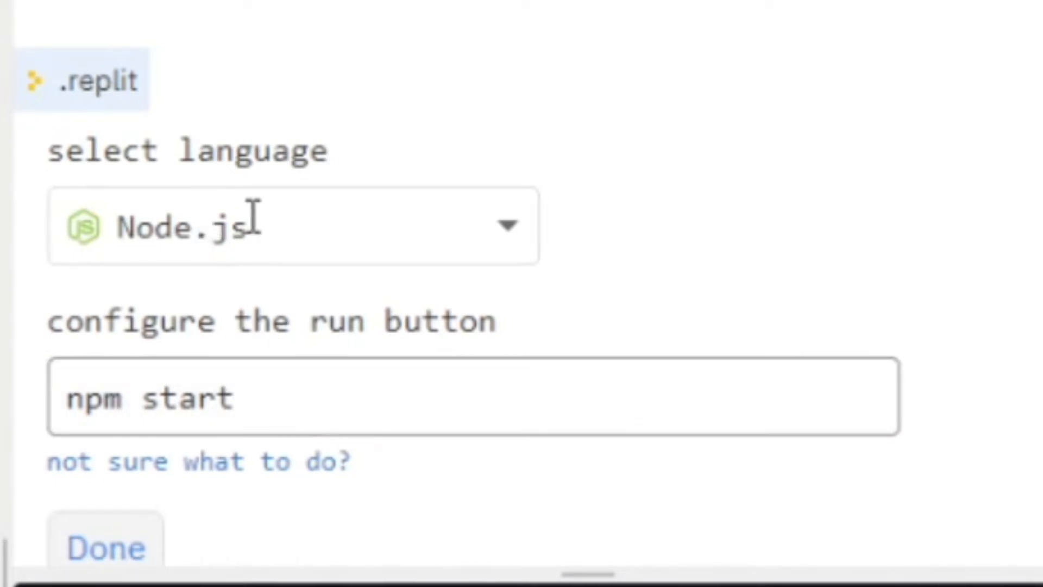
mouse_move(316, 295)
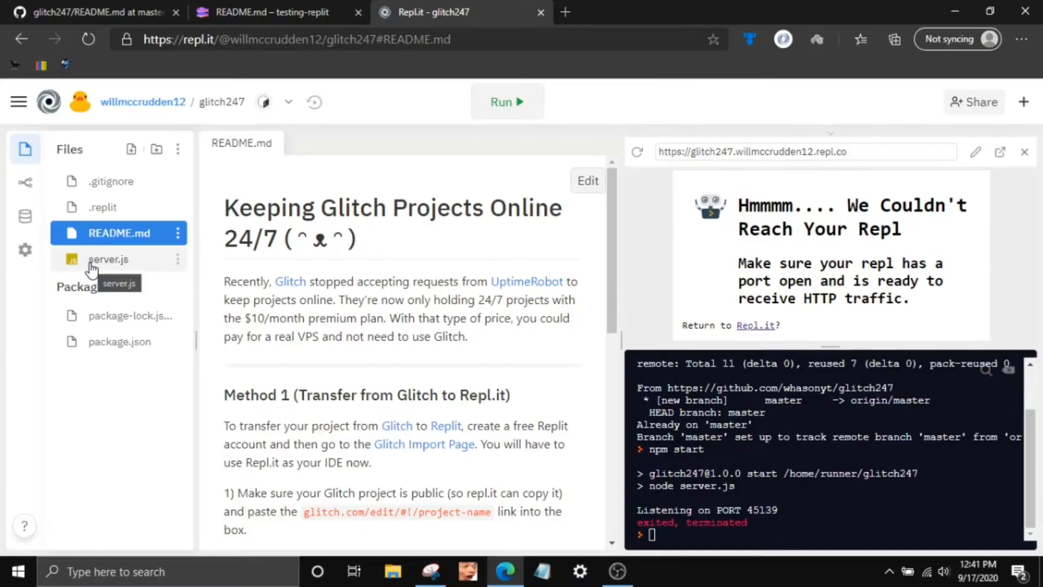
- Open server.js and review the pong function's example fetch URLs
scroll("down", 3)
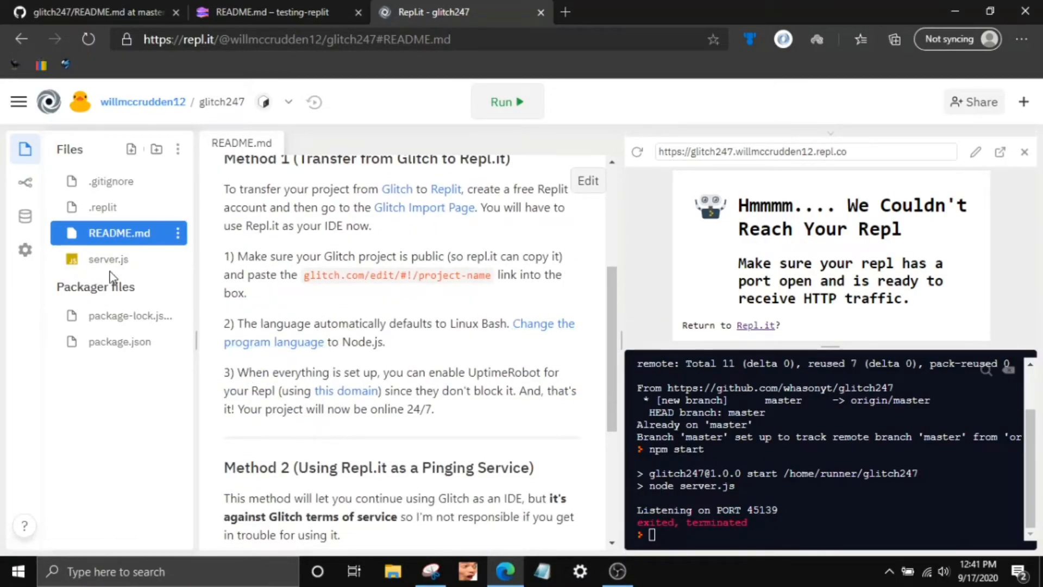
left_click(108, 259)
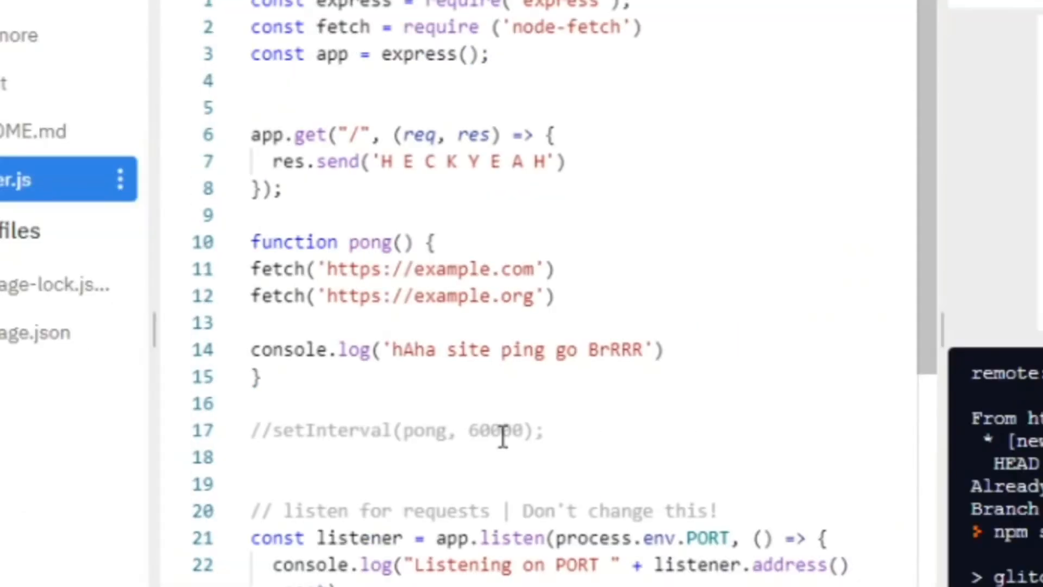
left_click_drag(251, 268, 263, 377)
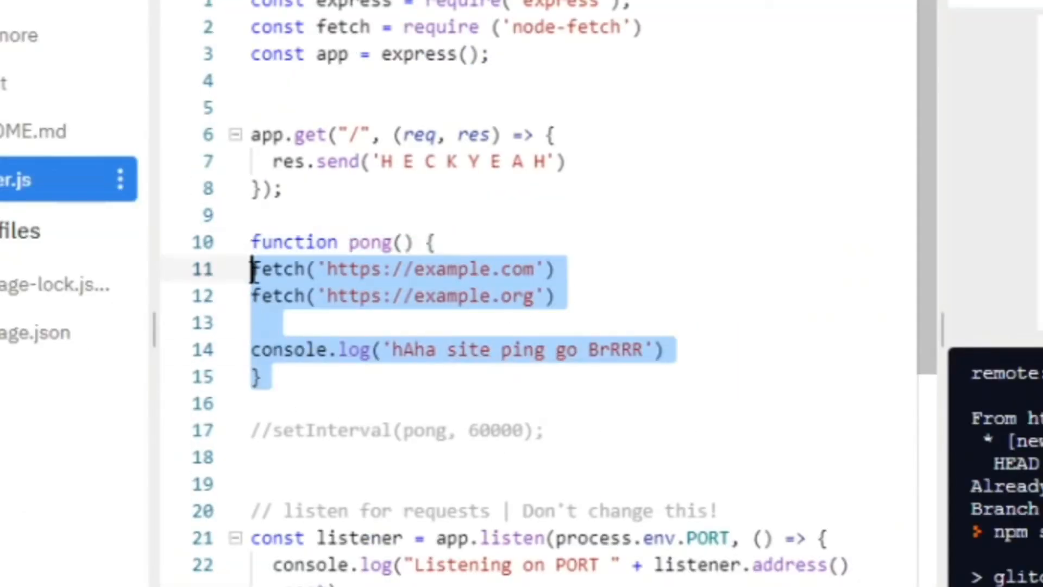
left_click(500, 241)
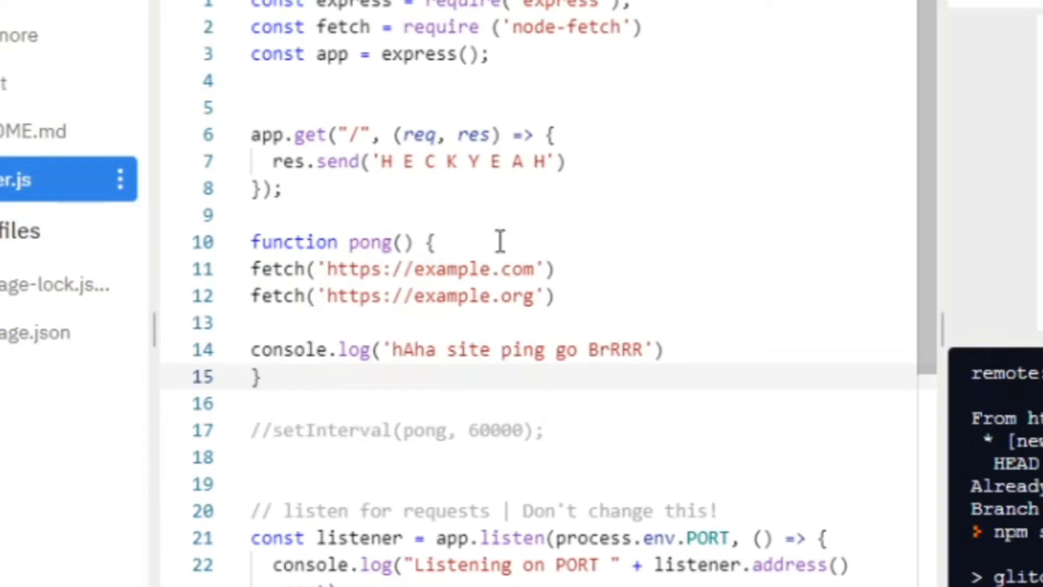
double_click(479, 268)
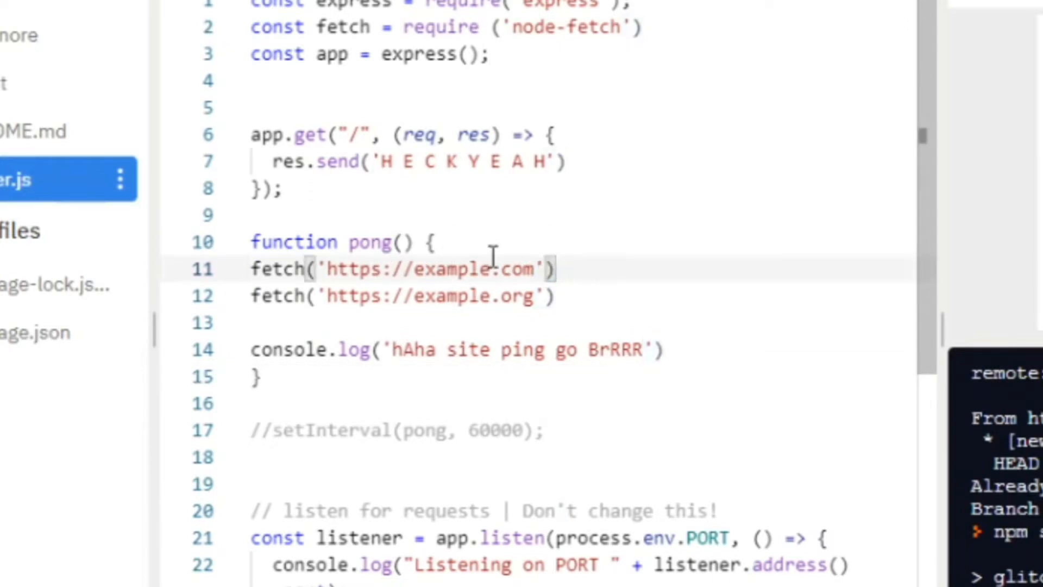
mouse_move(476, 313)
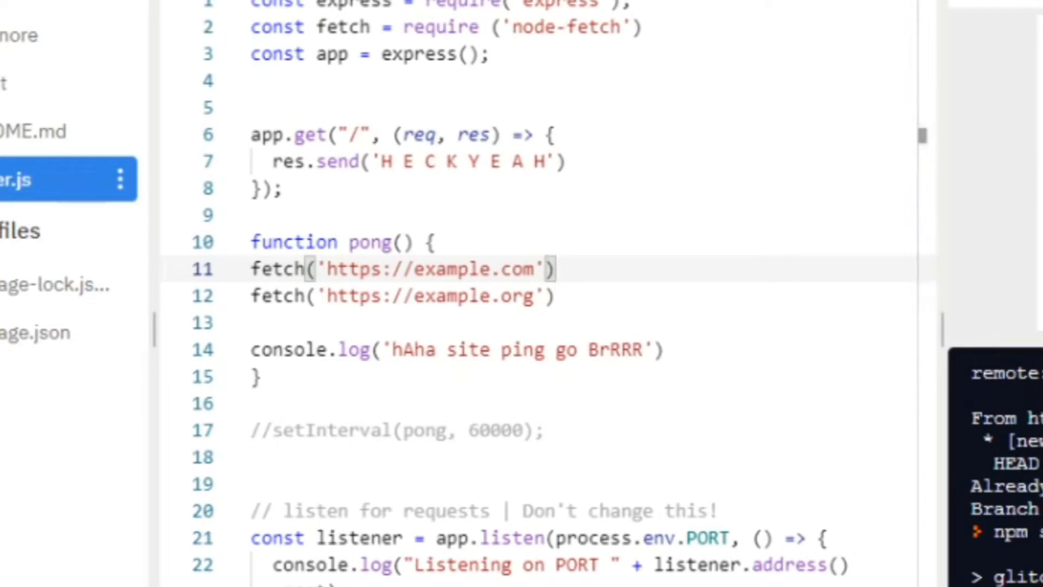
left_click(73, 87)
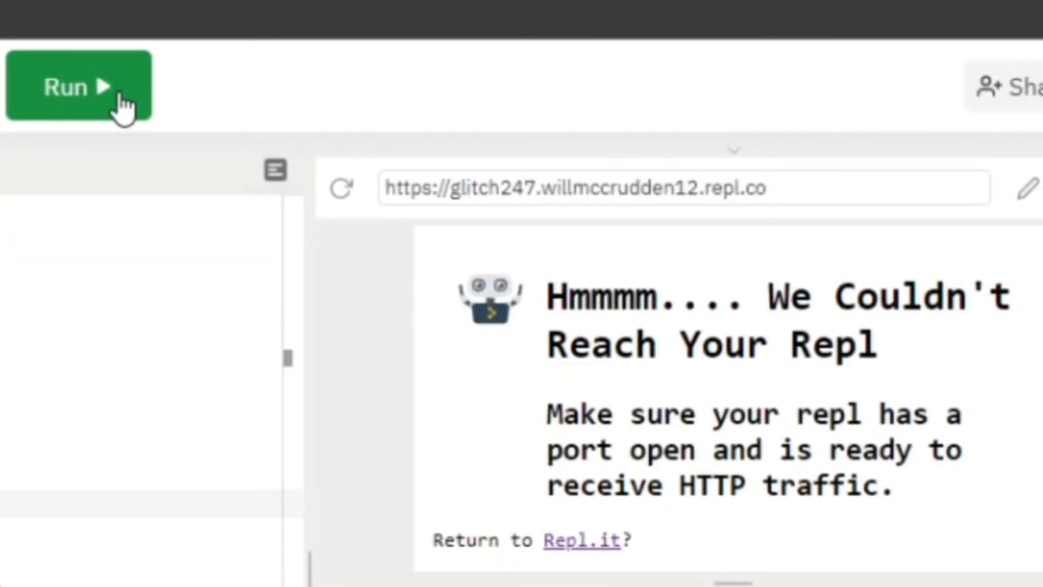
- Run the glitch247 repl, then head to UptimeRobot in a new tab
left_click(66, 87)
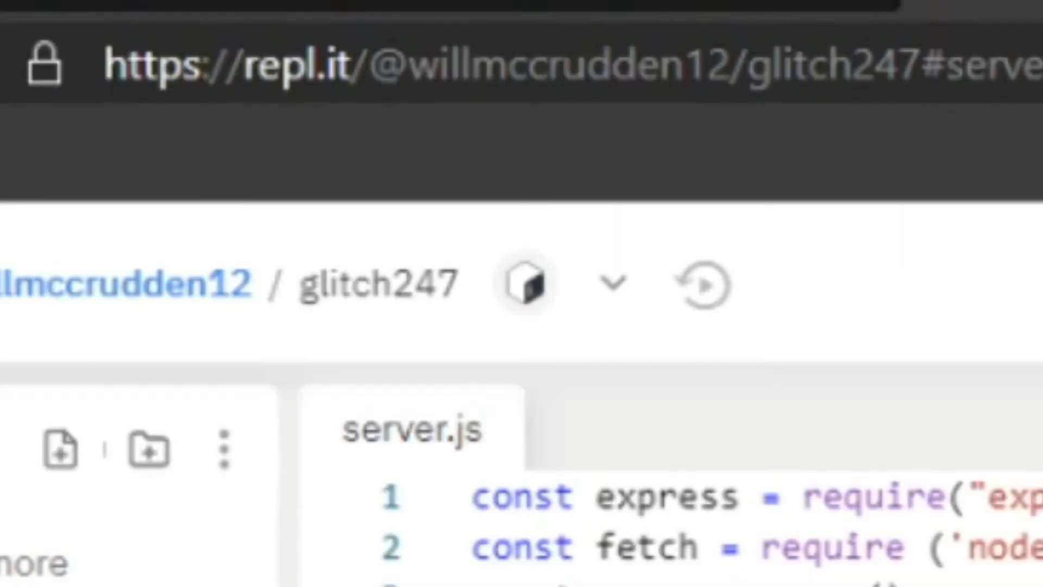
type("uptimerobot.com")
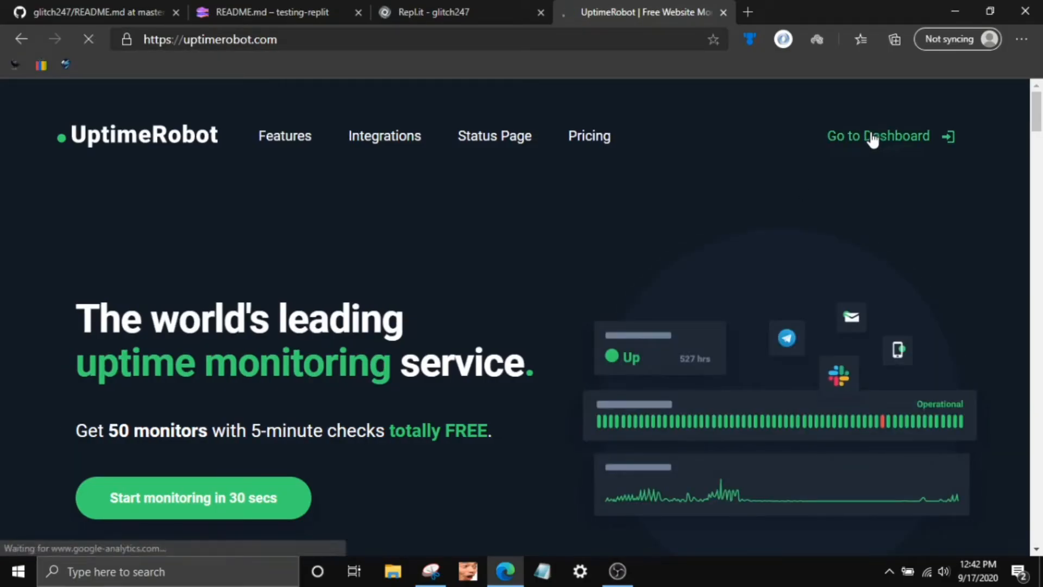
- Go to the UptimeRobot dashboard and begin adding a new monitor
left_click(878, 135)
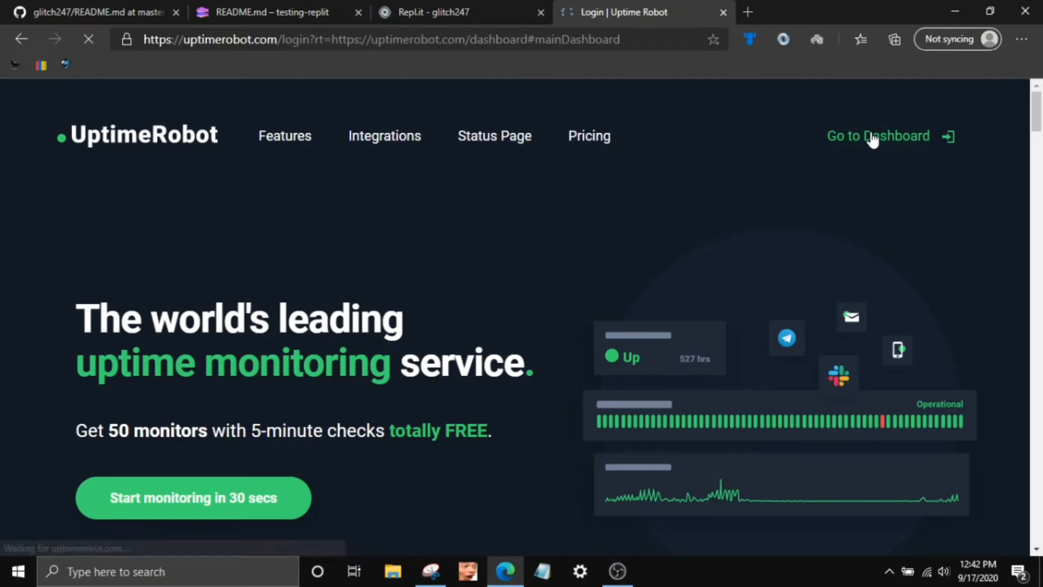
left_click(878, 136)
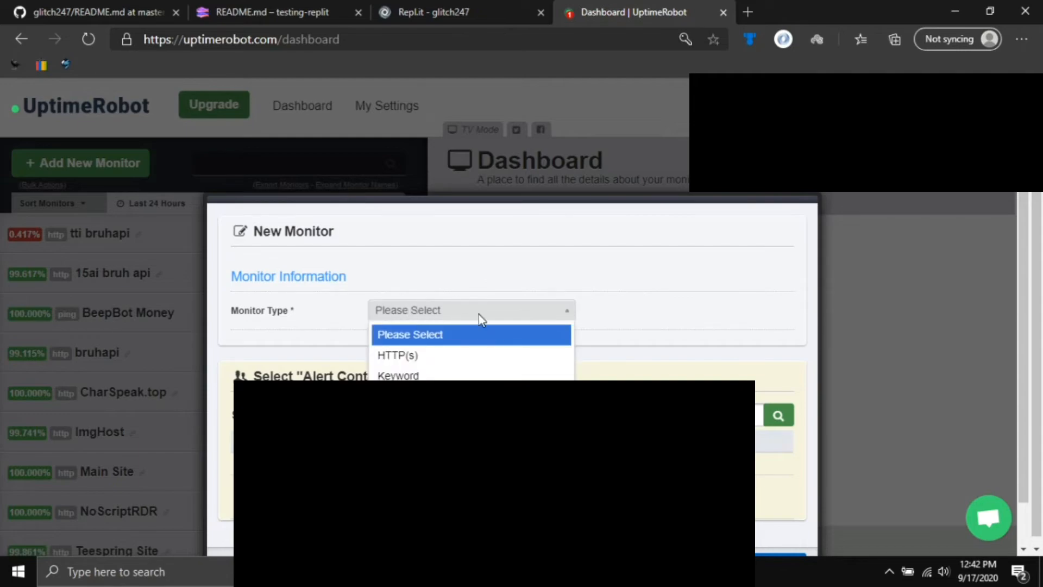
- Fill the new monitor form: HTTP(s) type, name 'replit testing', glitch247 repl.co address
left_click(397, 354)
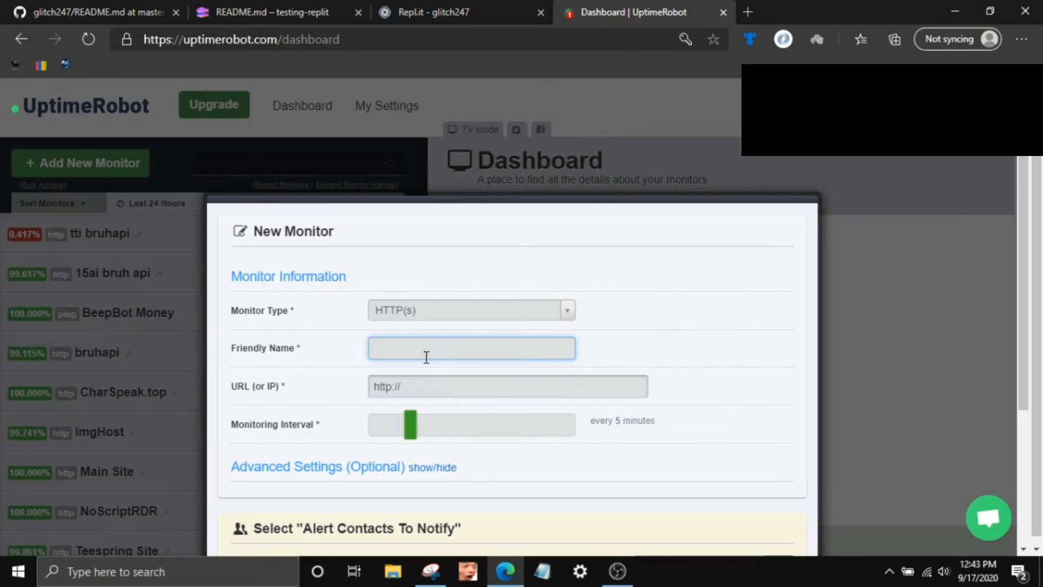
type("replit testi")
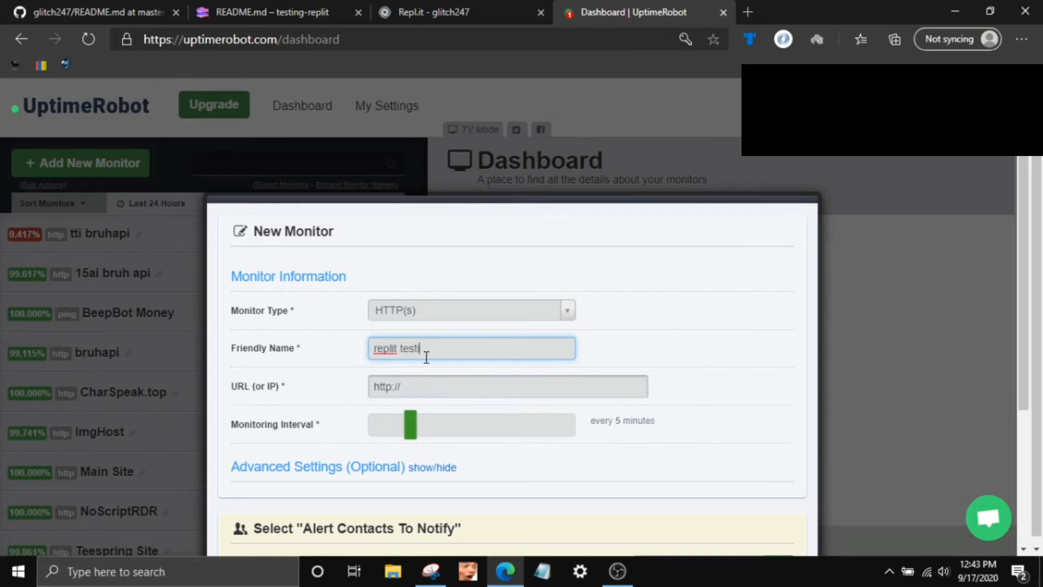
left_click(430, 12)
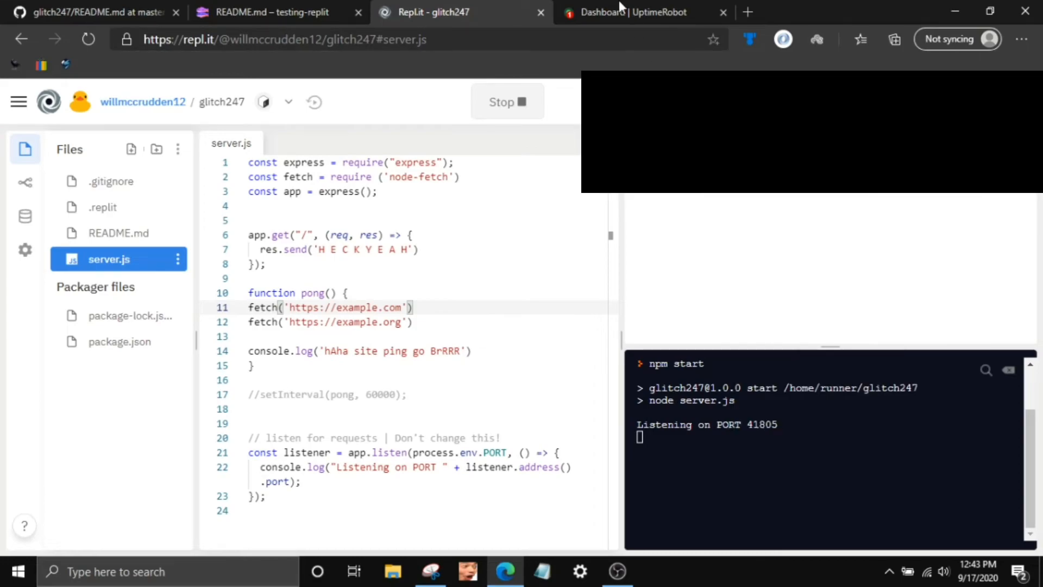
left_click(642, 12)
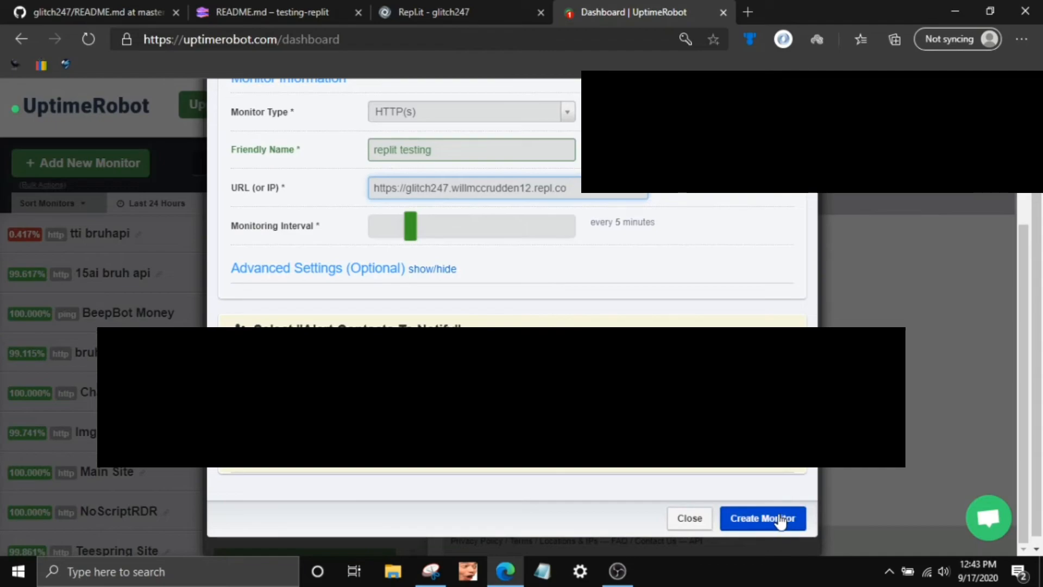
- Create the monitor without alert contacts and close the form
left_click(762, 518)
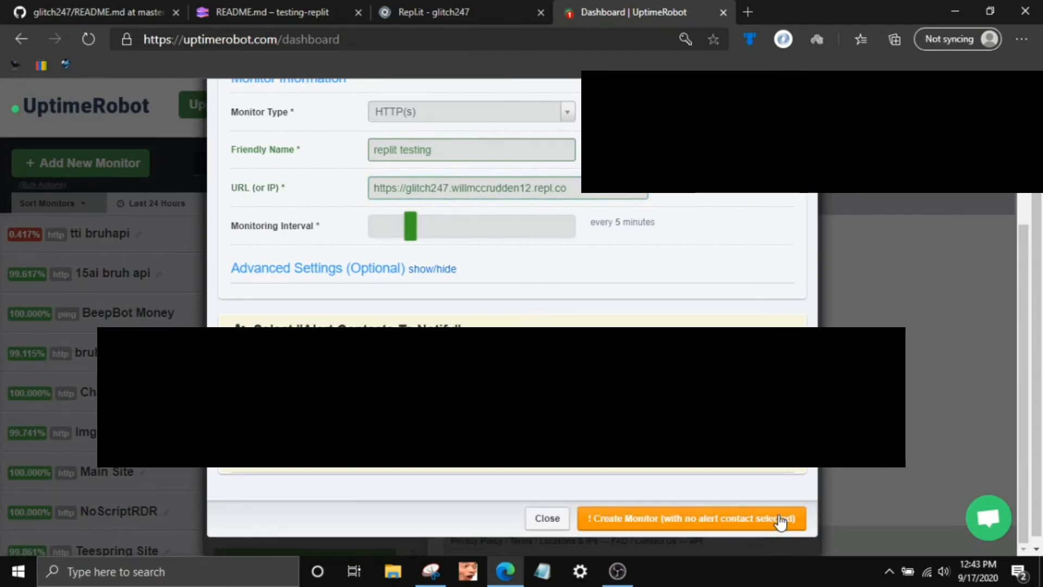
left_click(690, 518)
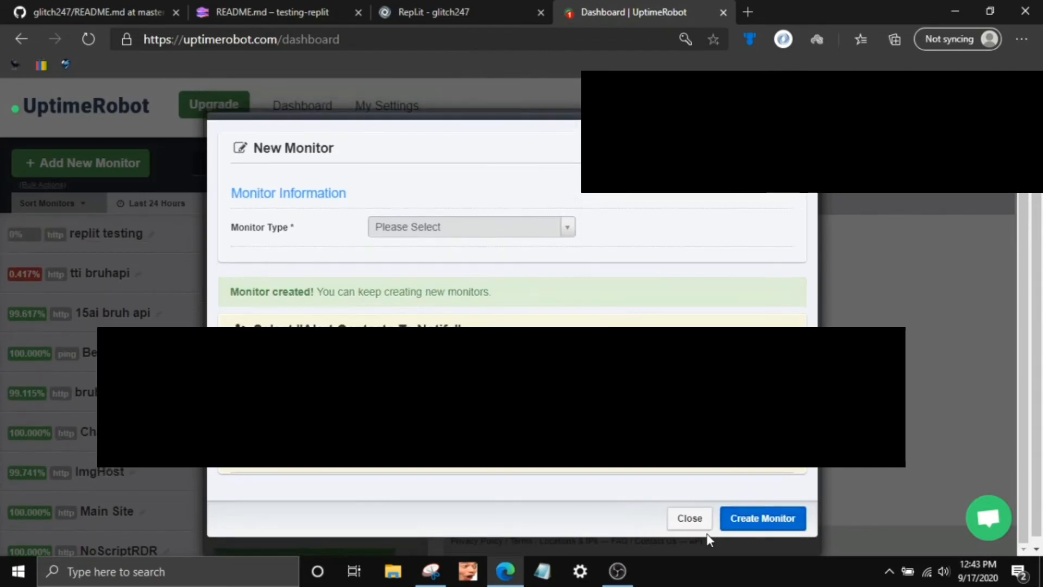
left_click(689, 518)
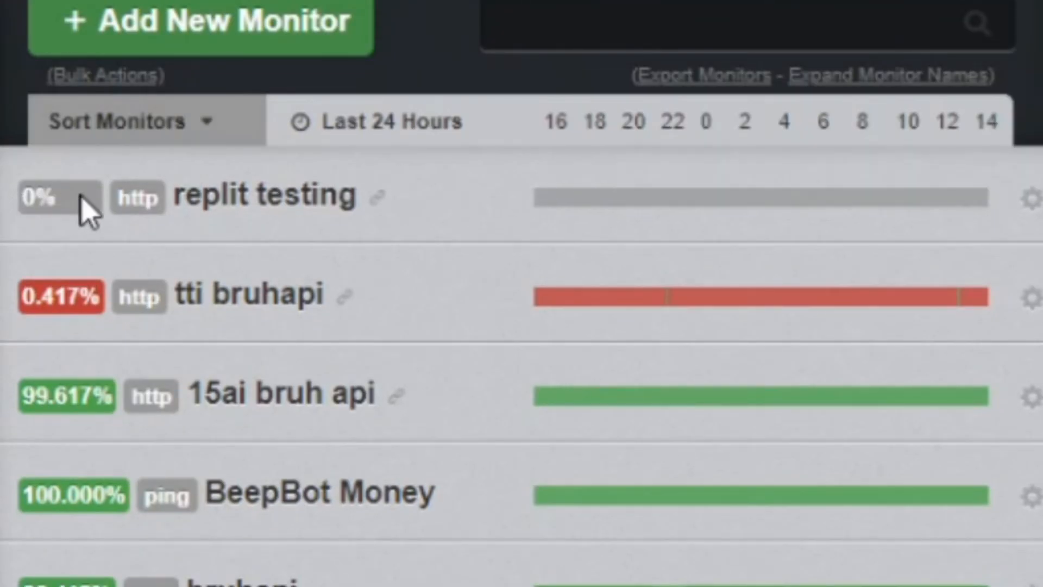
mouse_move(346, 426)
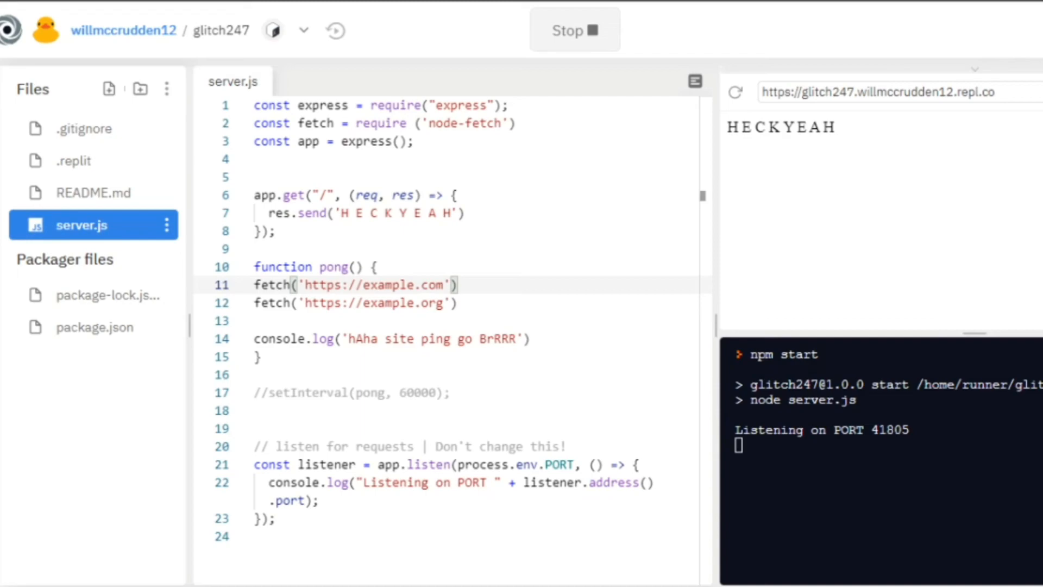
mouse_move(179, 188)
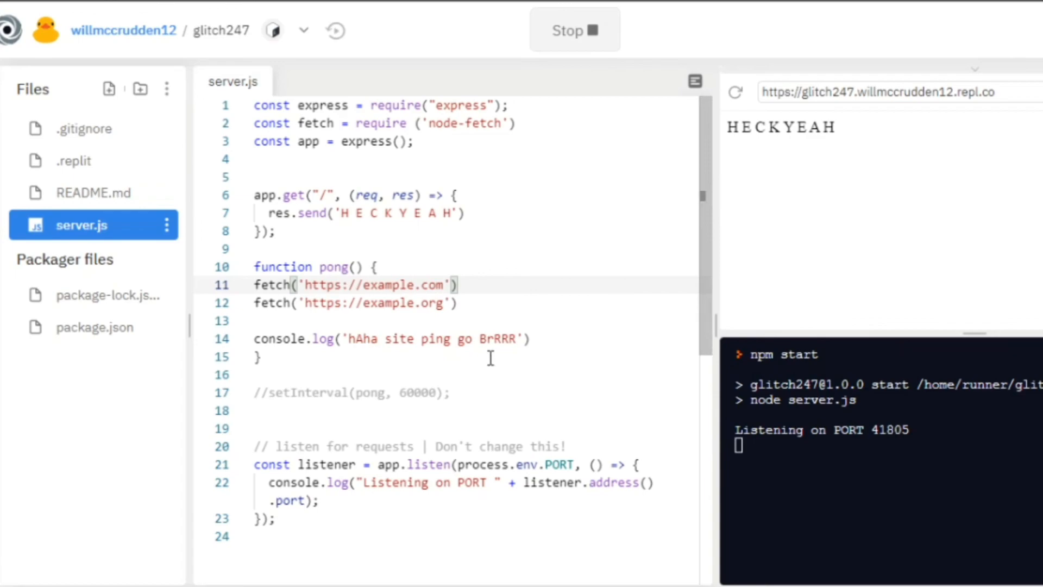
mouse_move(401, 313)
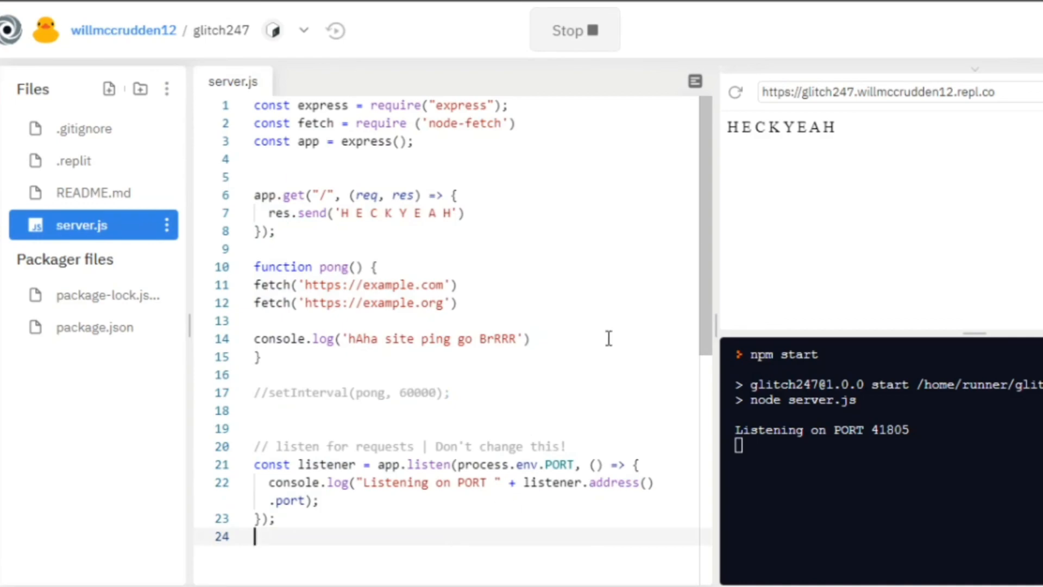
mouse_move(532, 431)
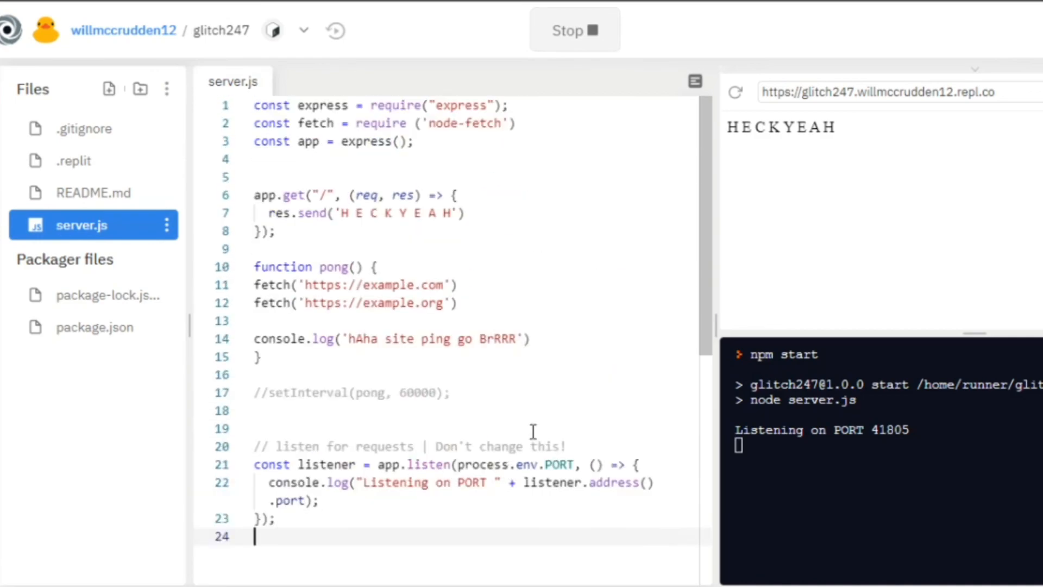